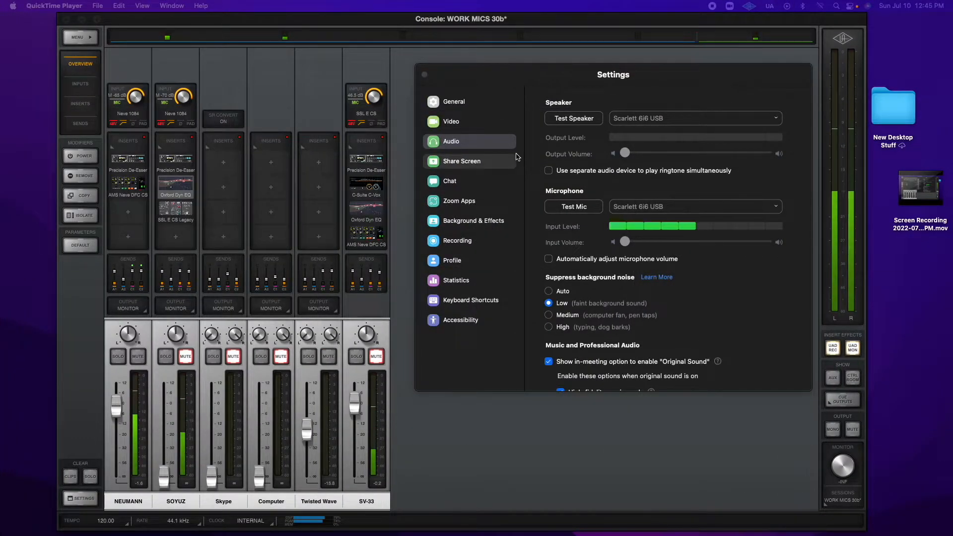
{"action": "mouse_move", "coordinate": [615, 185]}
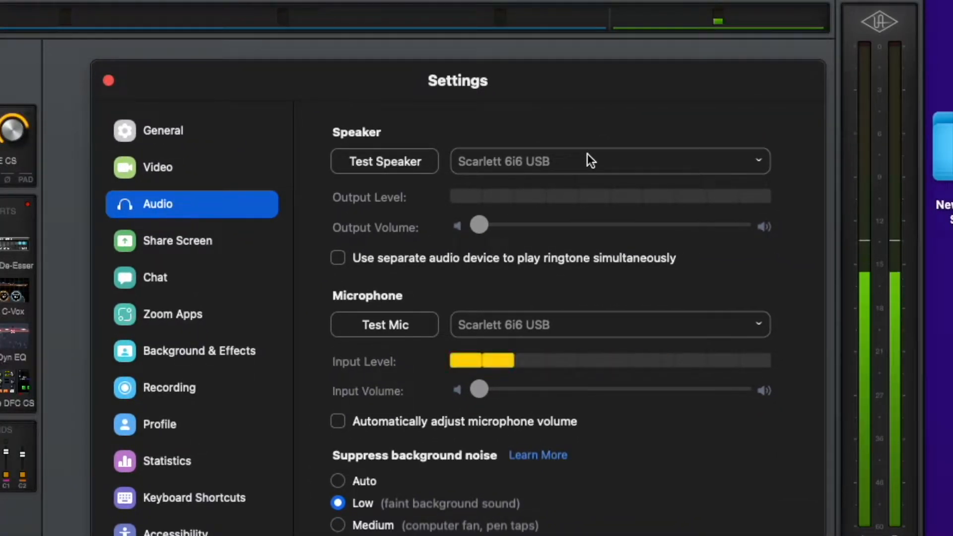
Step: Keep Scarlett 6i6 USB as Zoom's speaker and play a test sound through it
{"action": "left_click", "coordinate": [607, 161]}
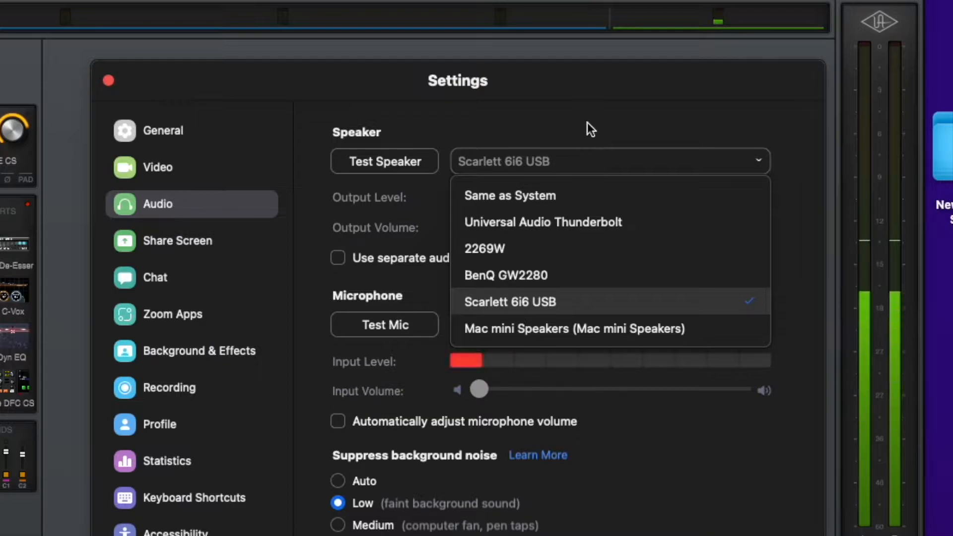
{"action": "left_click", "coordinate": [509, 302]}
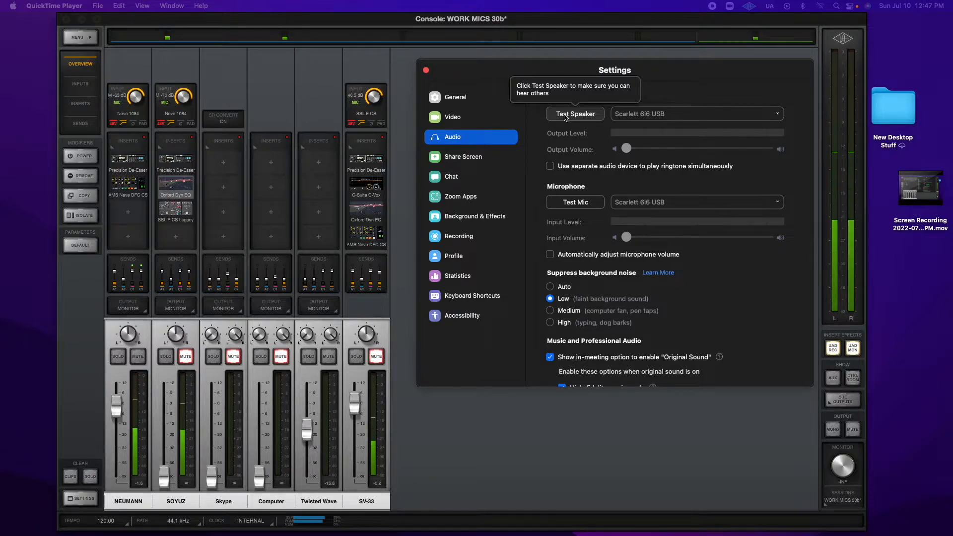
{"action": "left_click", "coordinate": [574, 114]}
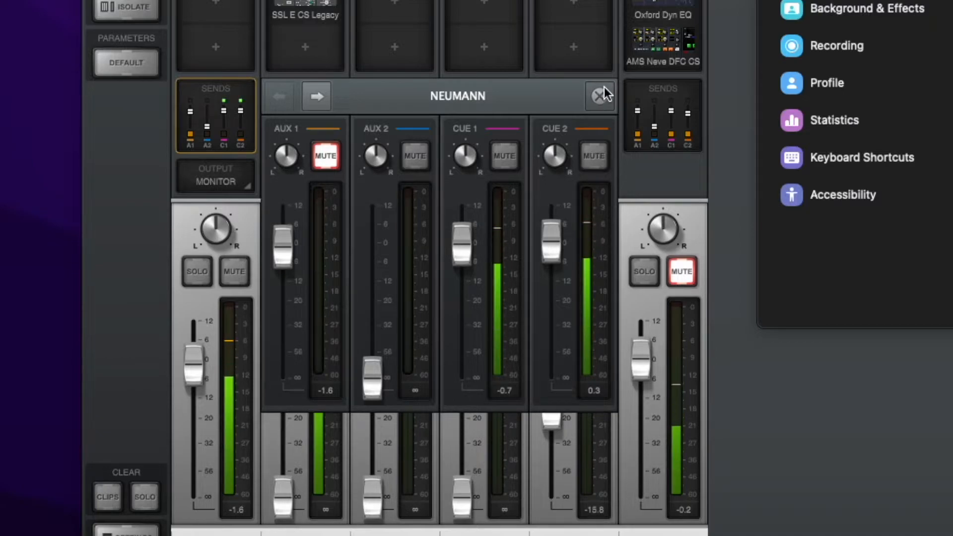
Step: Close the NEUMANN channel's expanded Sends panel in Console
{"action": "left_click", "coordinate": [601, 96]}
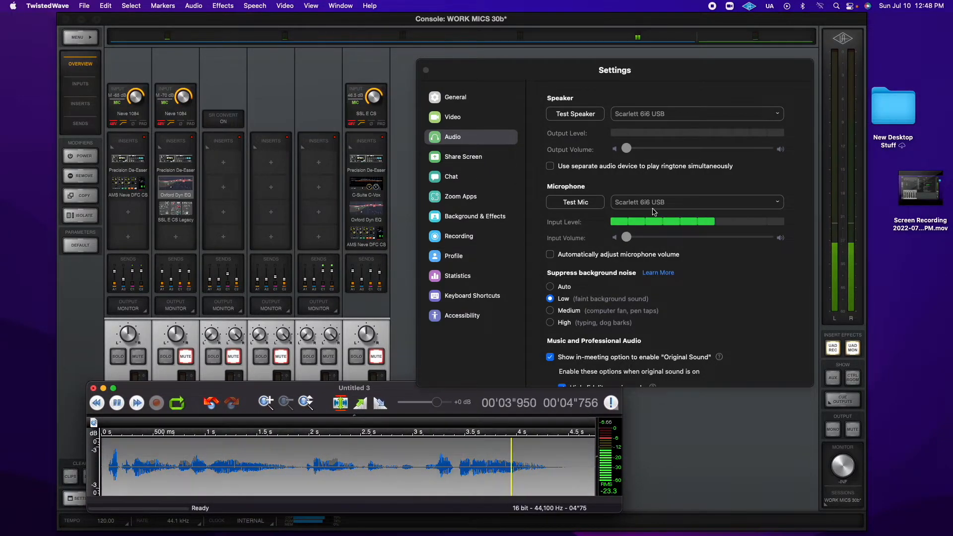
Step: Rewind, play and pause the Untitled 3 clip so it reaches Zoom's mic input
{"action": "left_click", "coordinate": [117, 402]}
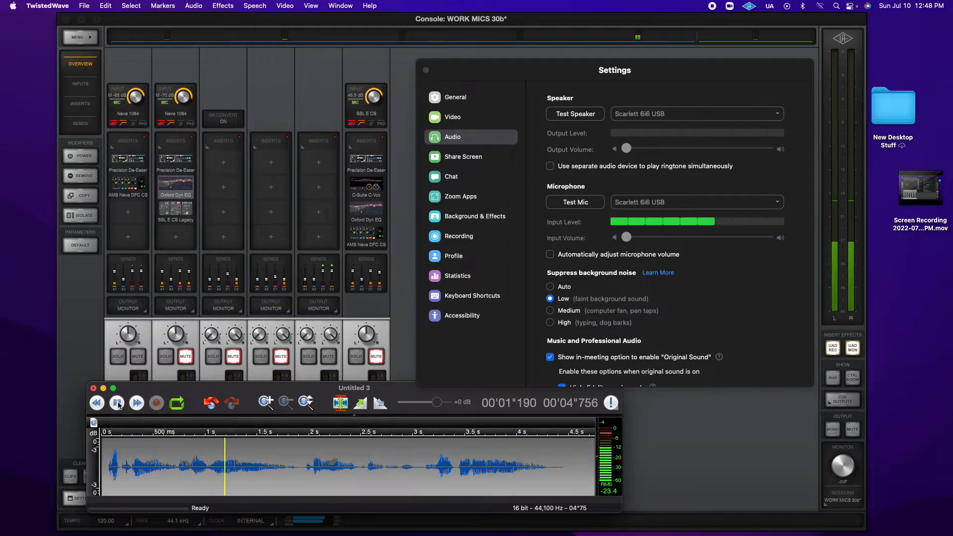
{"action": "left_click", "coordinate": [117, 403]}
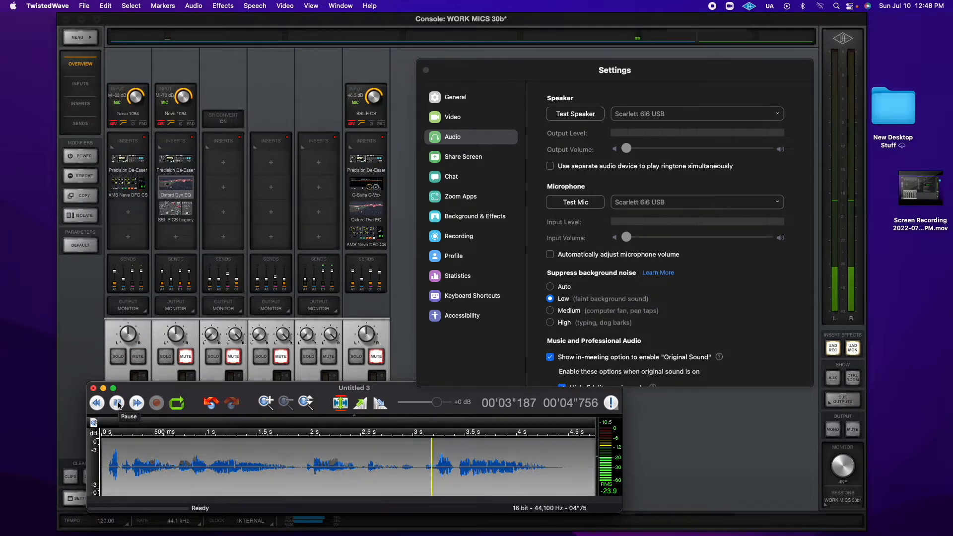
{"action": "left_click", "coordinate": [117, 402]}
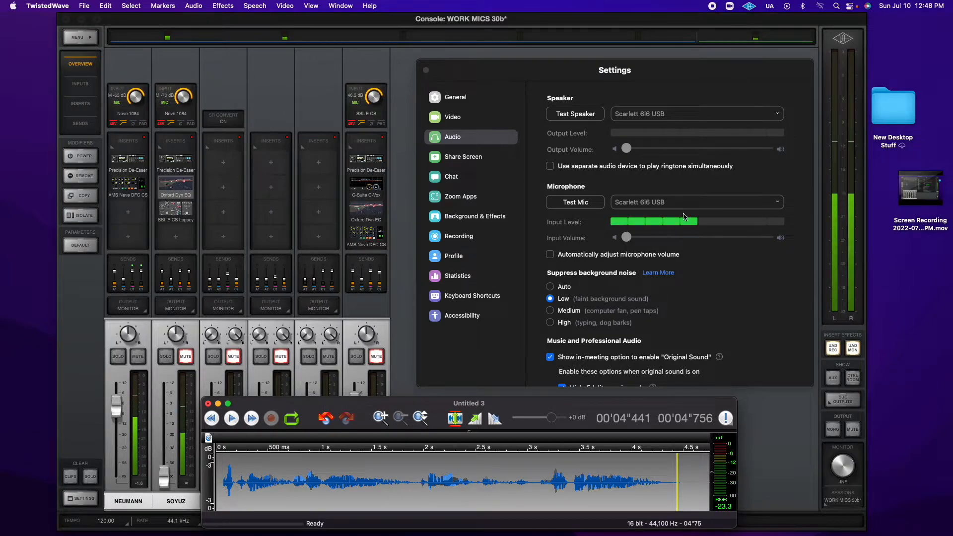
{"action": "mouse_move", "coordinate": [401, 341]}
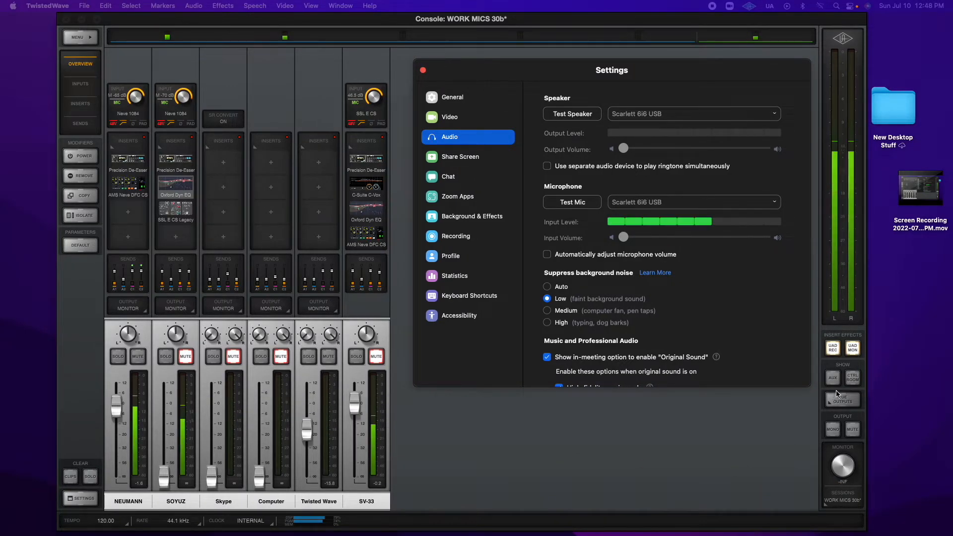
Step: In Cue Outputs, set Cue 2's Mirror To Output to LINE 7-8
{"action": "left_click", "coordinate": [843, 399]}
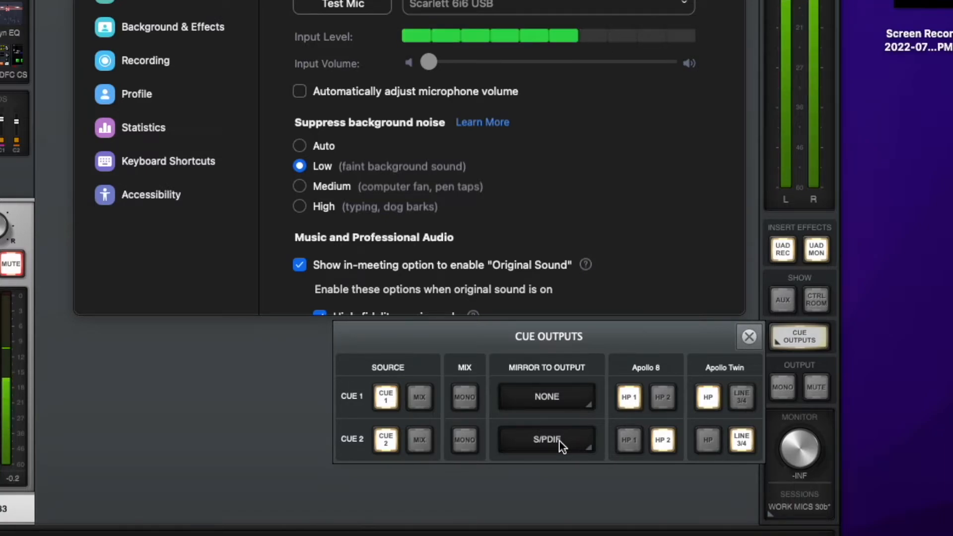
{"action": "left_click", "coordinate": [546, 439]}
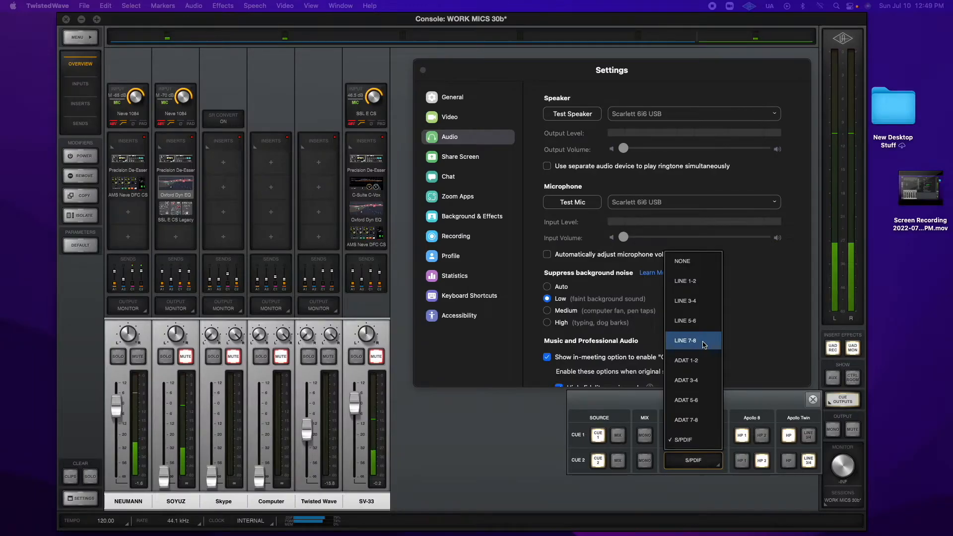
{"action": "left_click", "coordinate": [685, 340]}
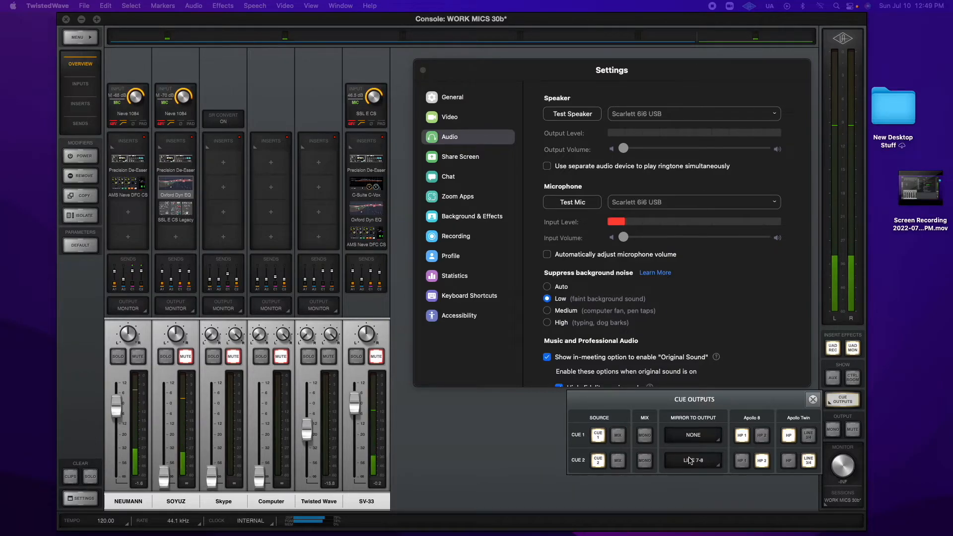
{"action": "left_click", "coordinate": [692, 460]}
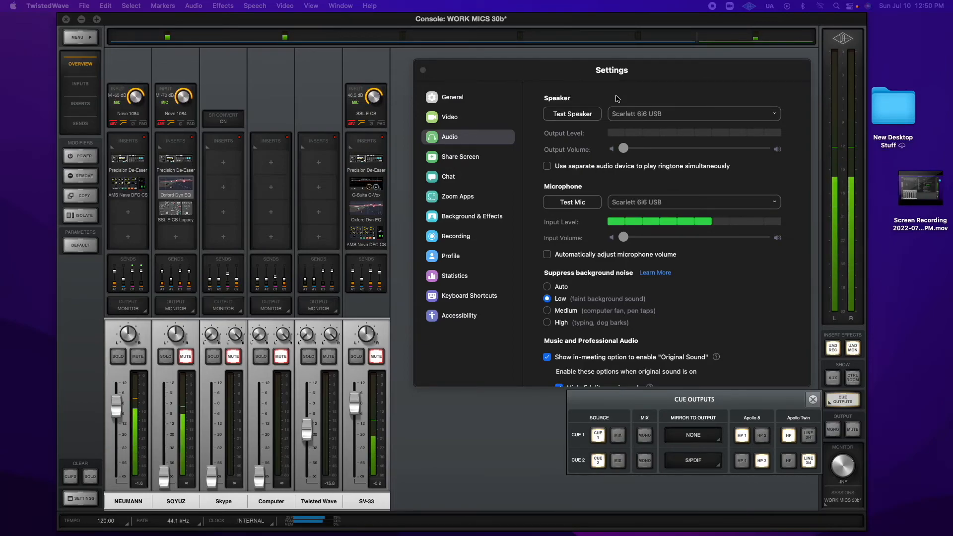
{"action": "mouse_move", "coordinate": [682, 97]}
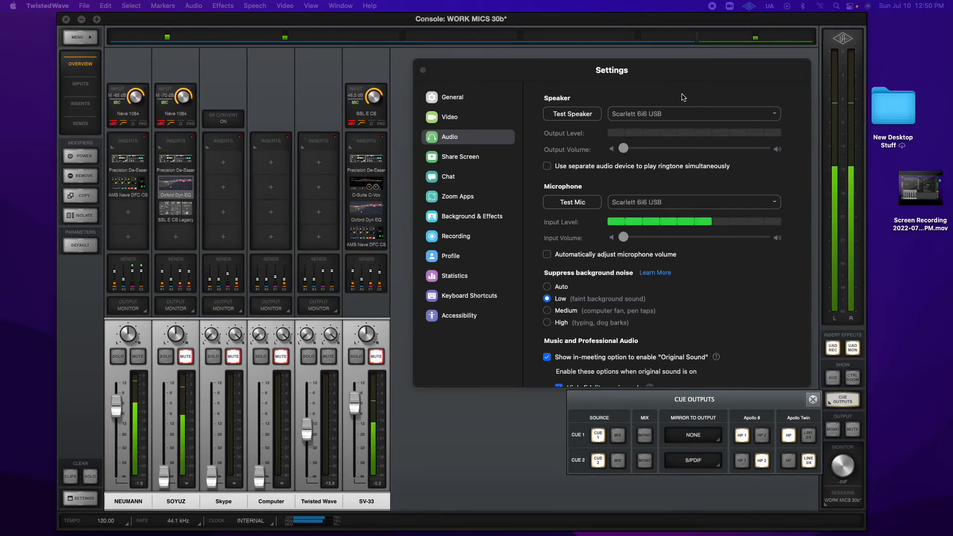